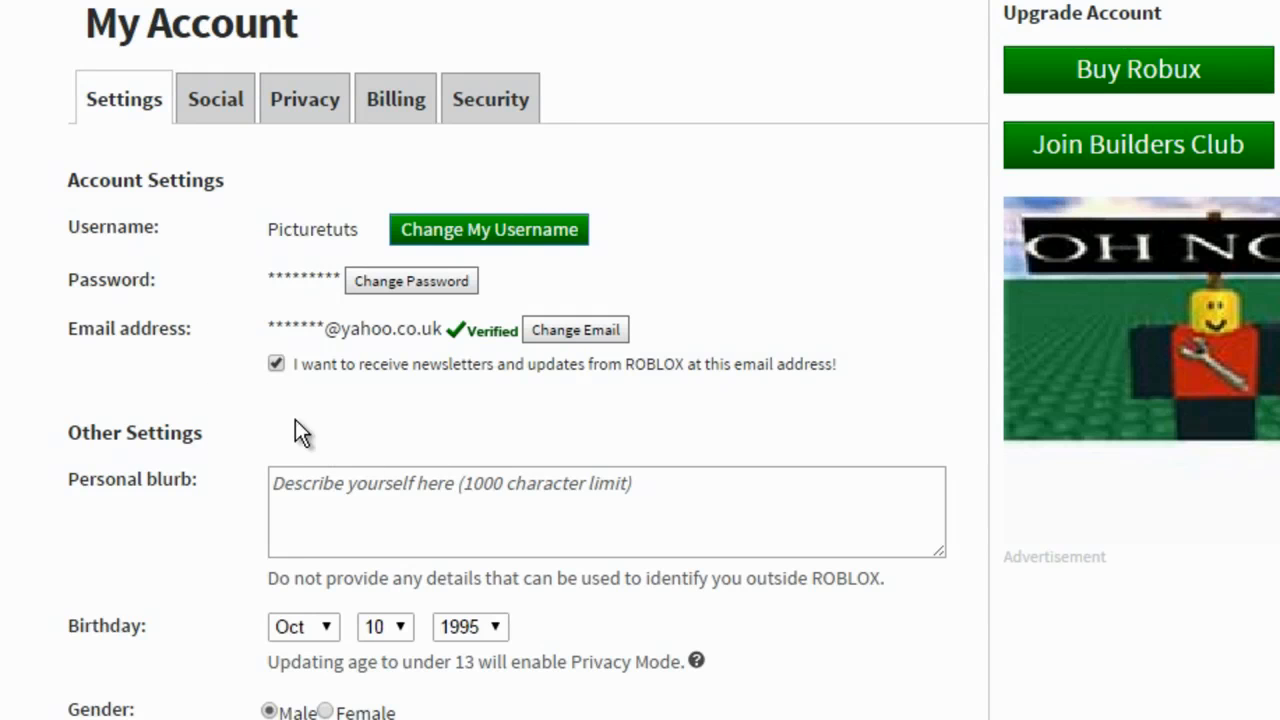
pyautogui.moveTo(490, 345)
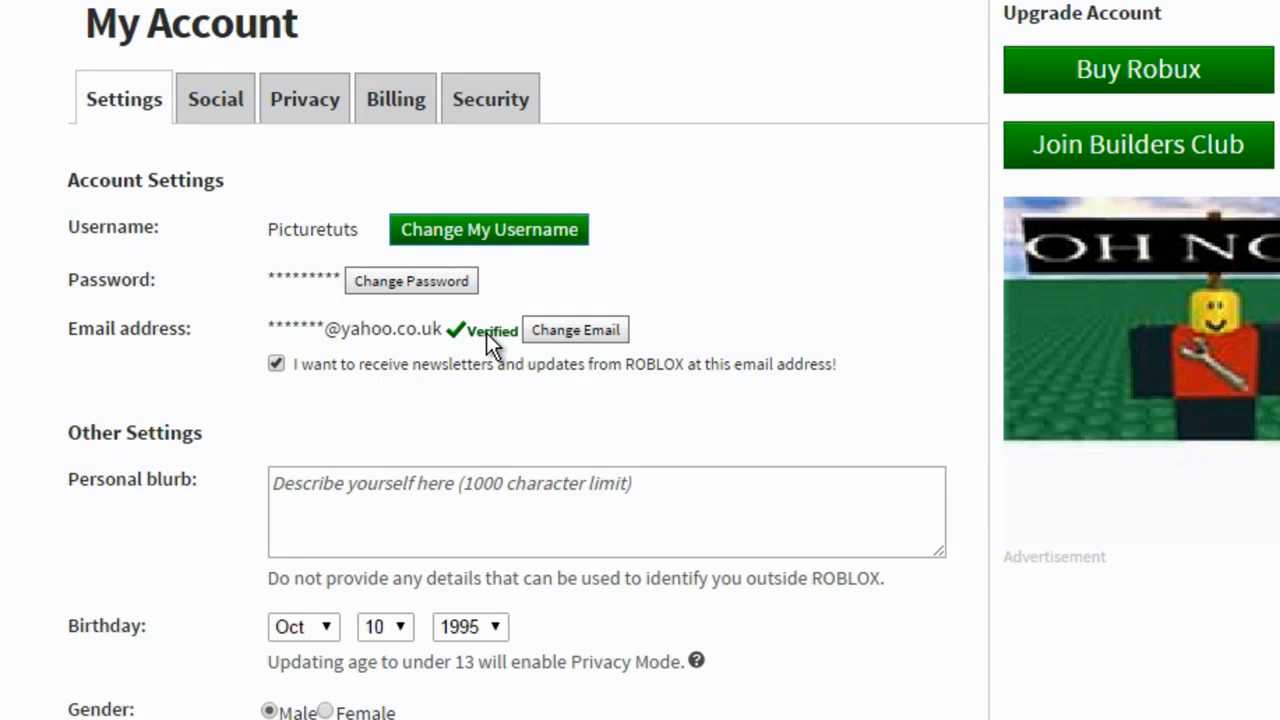
pyautogui.moveTo(510, 330)
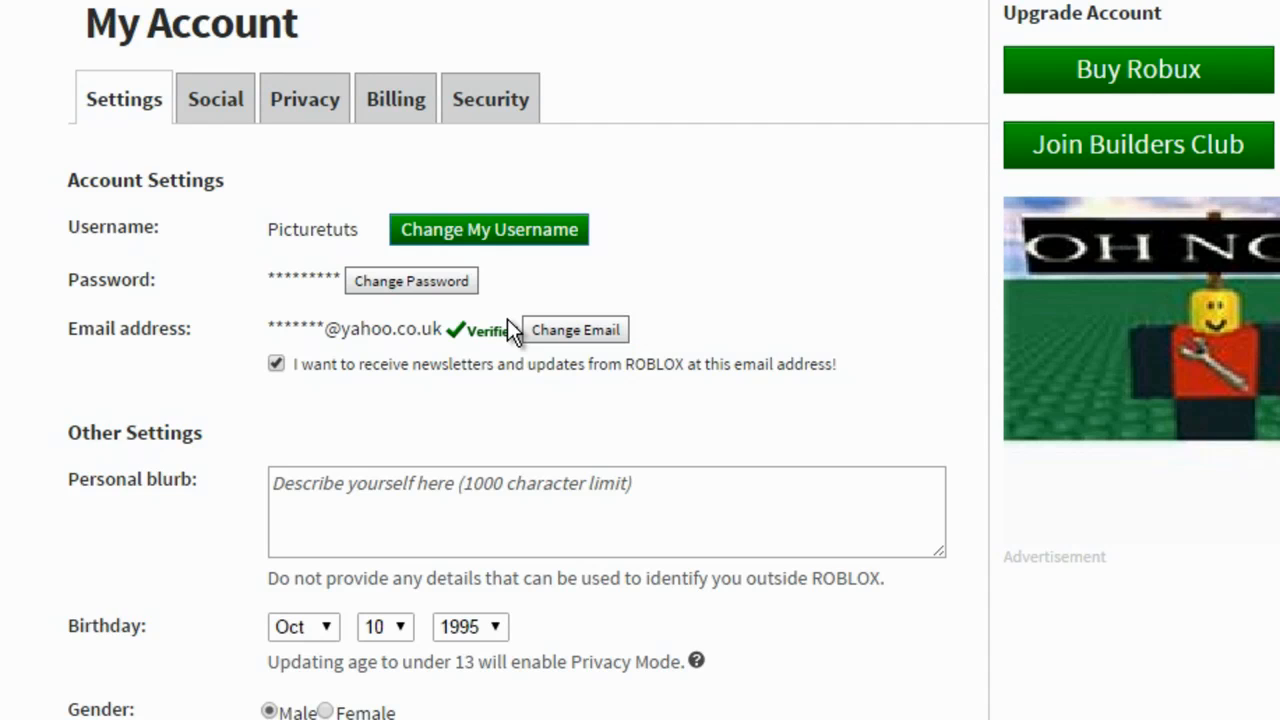
pyautogui.moveTo(483, 335)
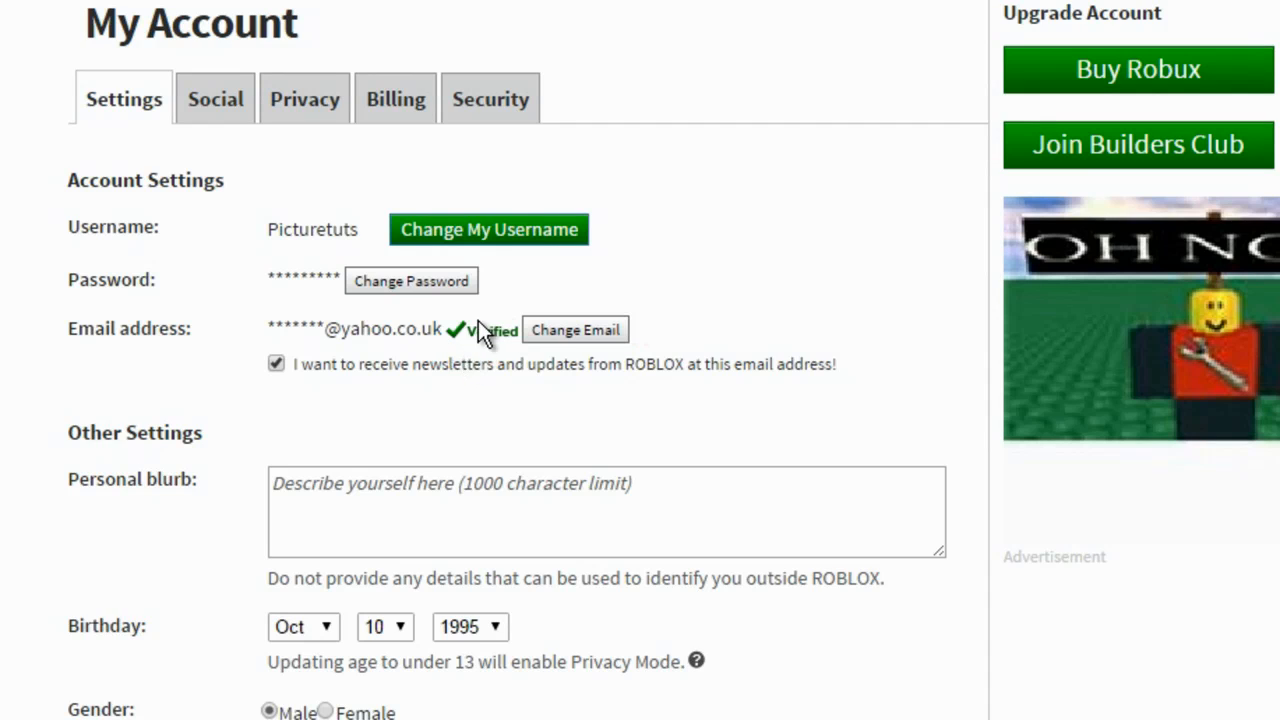
pyautogui.moveTo(75, 280)
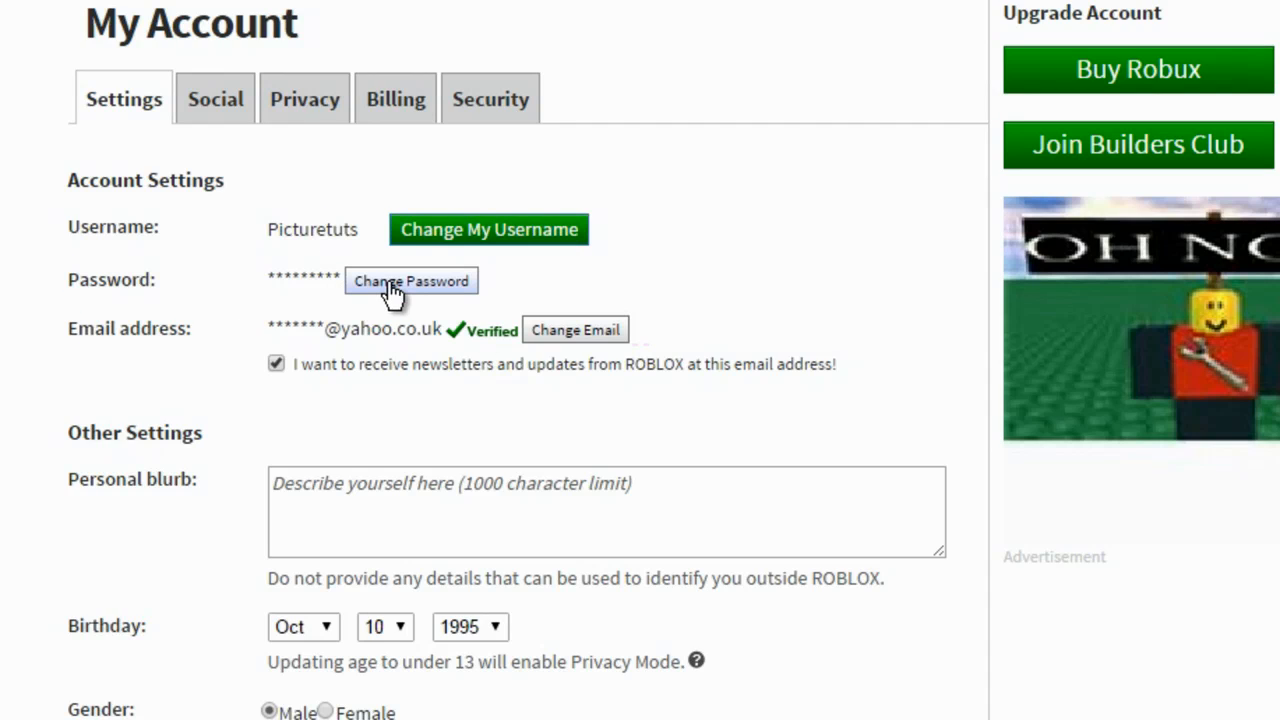
# - In the Change Password form, enter the current and new passwords and submit with Update
pyautogui.click(410, 280)
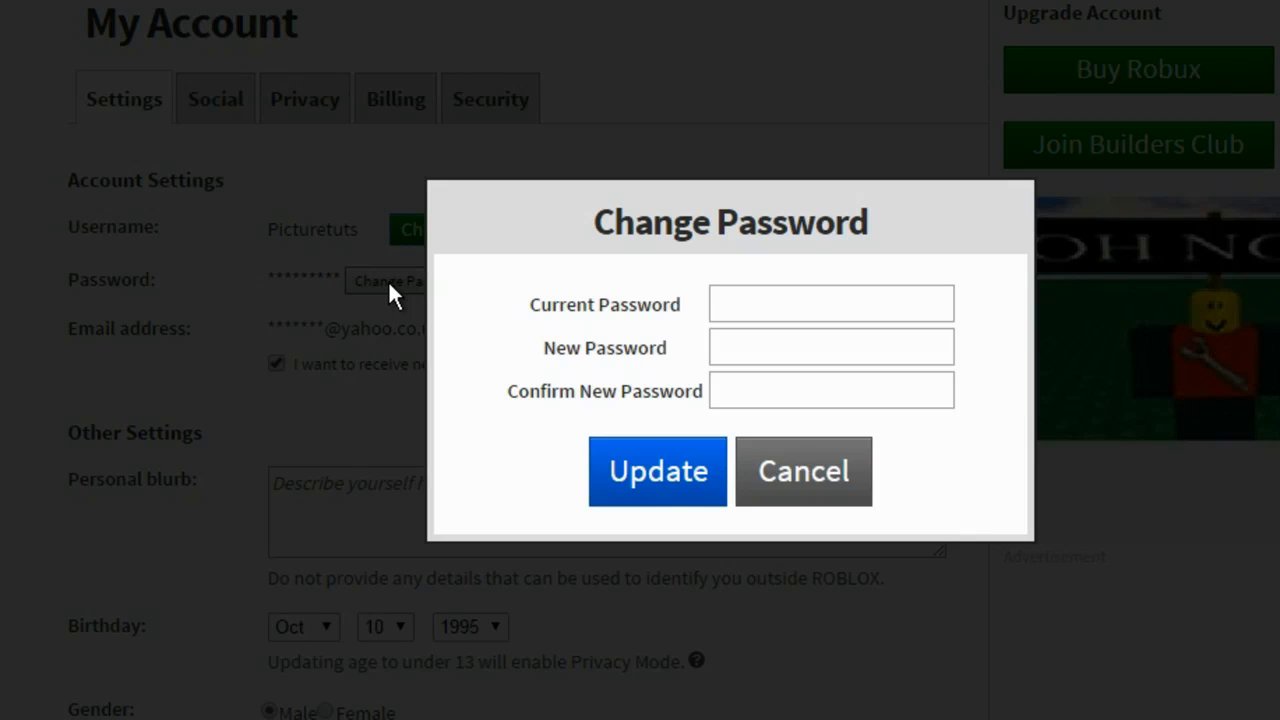
pyautogui.write('password')
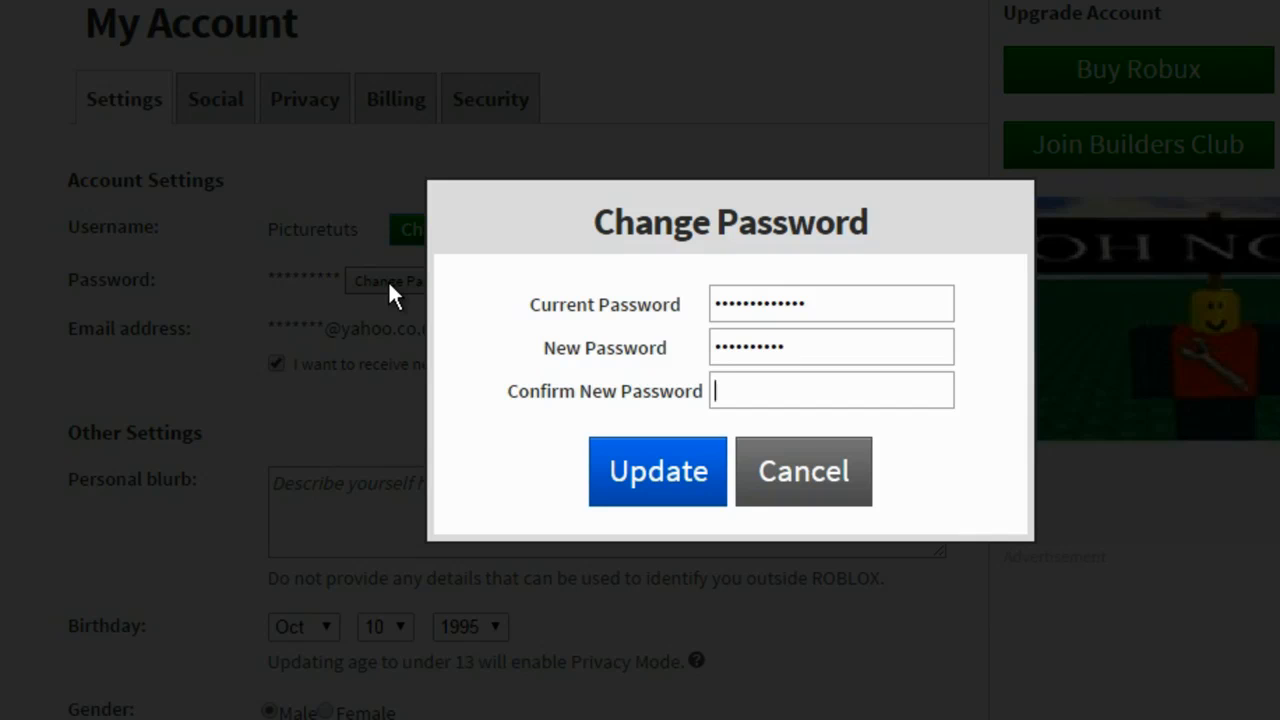
pyautogui.write('•••••')
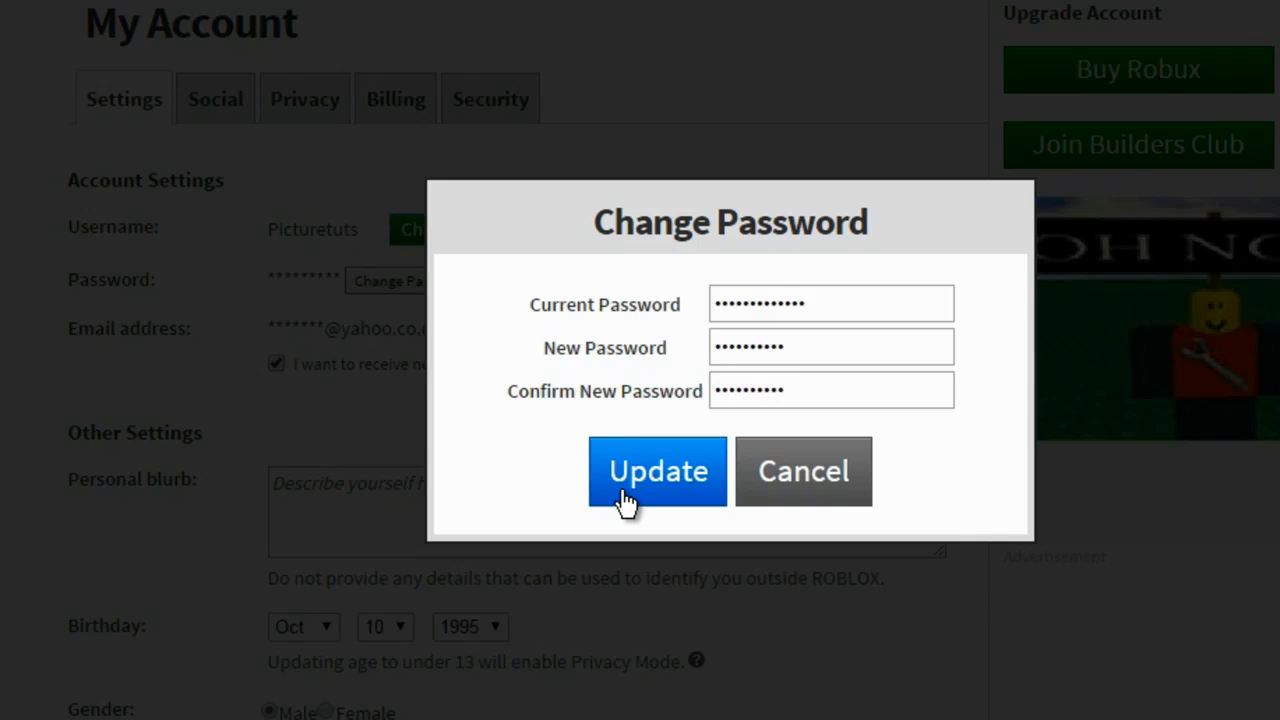
pyautogui.click(657, 471)
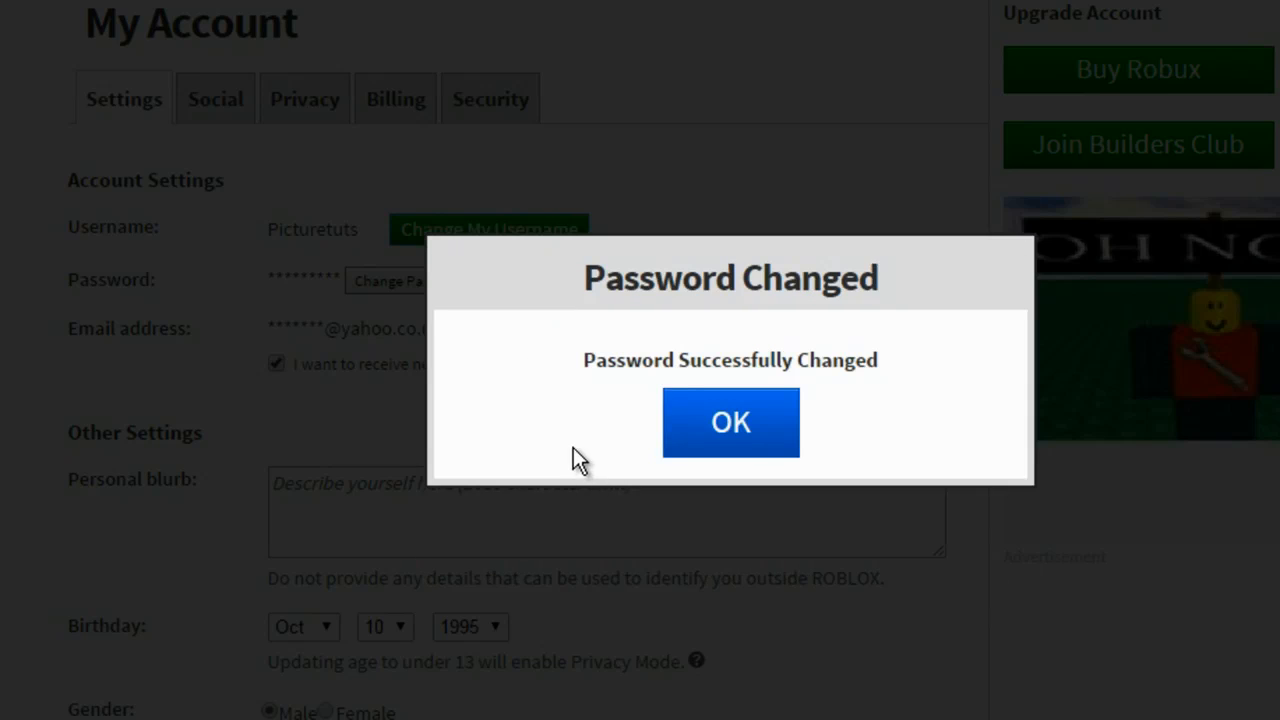